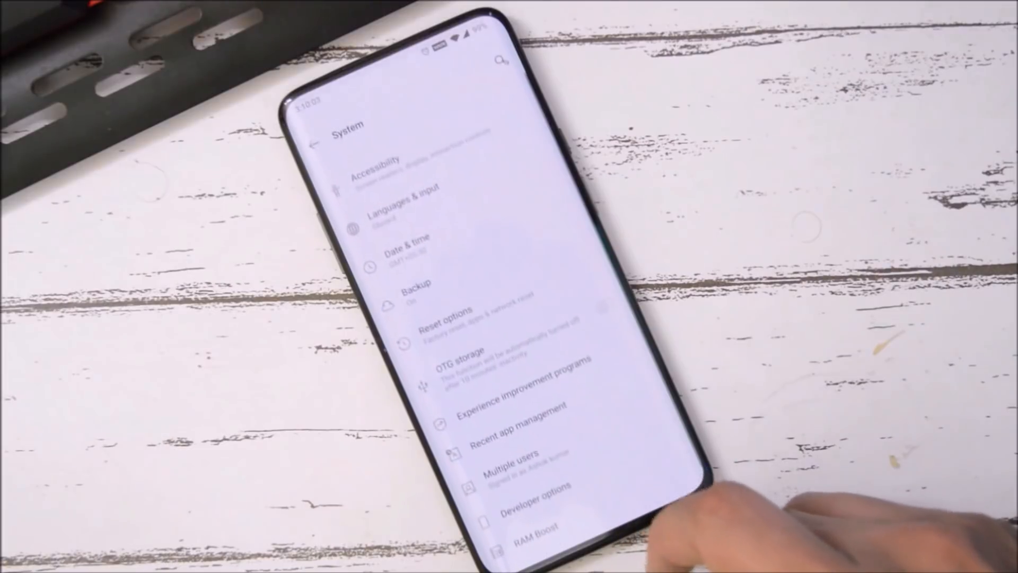
scroll(up, 3)
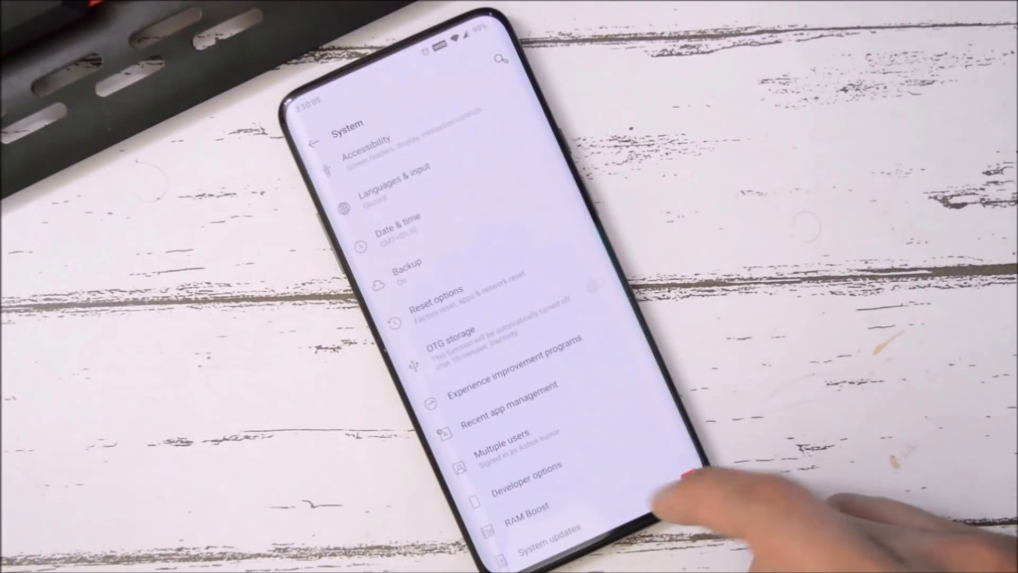